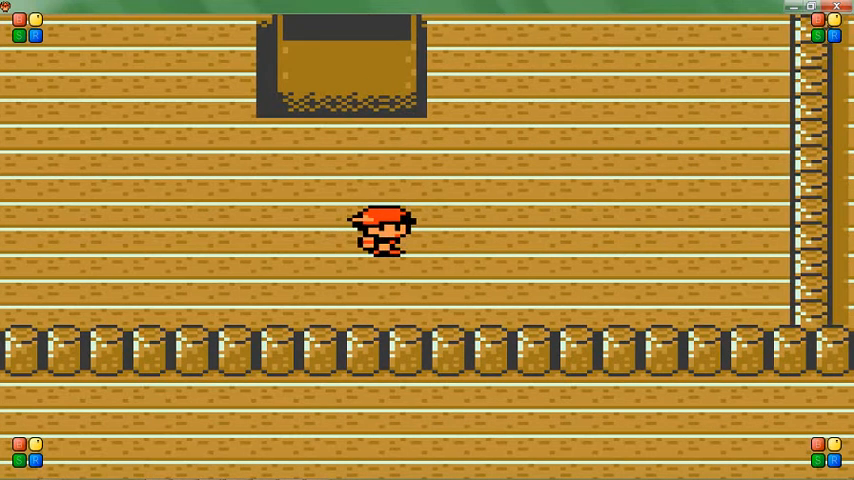
# - Bring up the in-game start menu and highlight the trainer status entry
pyautogui.press('Return')
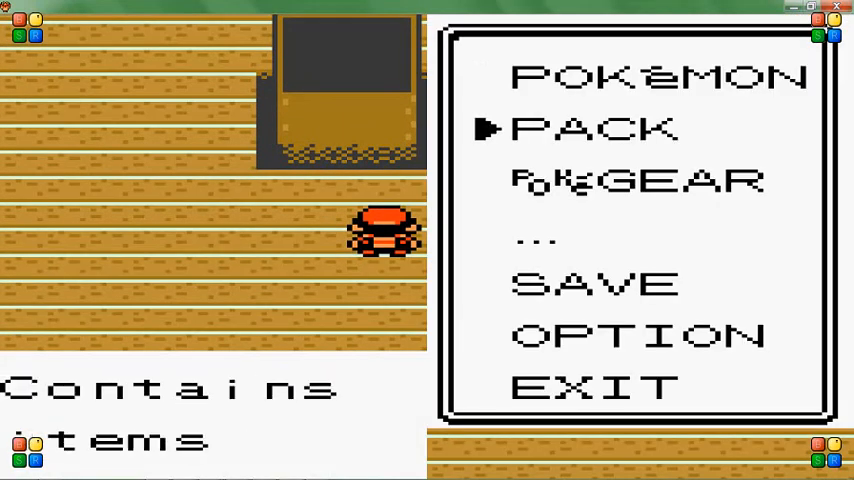
pyautogui.press('down')
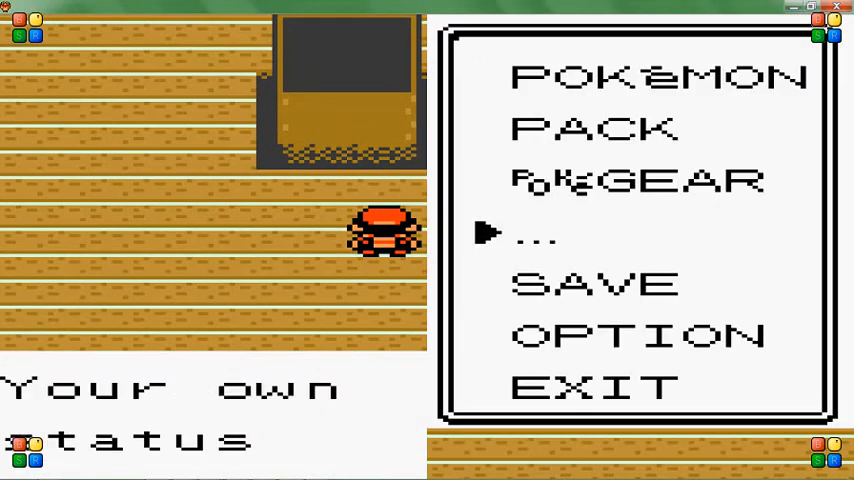
pyautogui.click(536, 232)
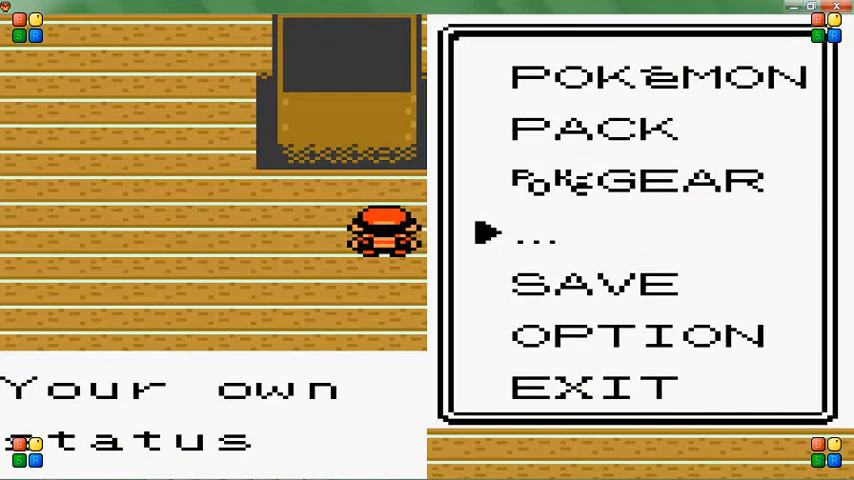
# - Select OPTION in the start menu to reach the game's options screen
pyautogui.click(596, 284)
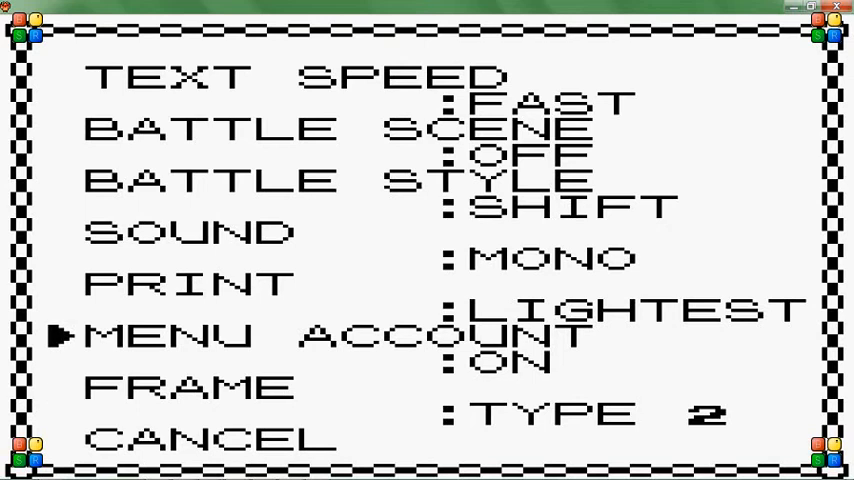
# - Exit the options via CANCEL and walk the trainer into the red-tiled room
pyautogui.press('Up')
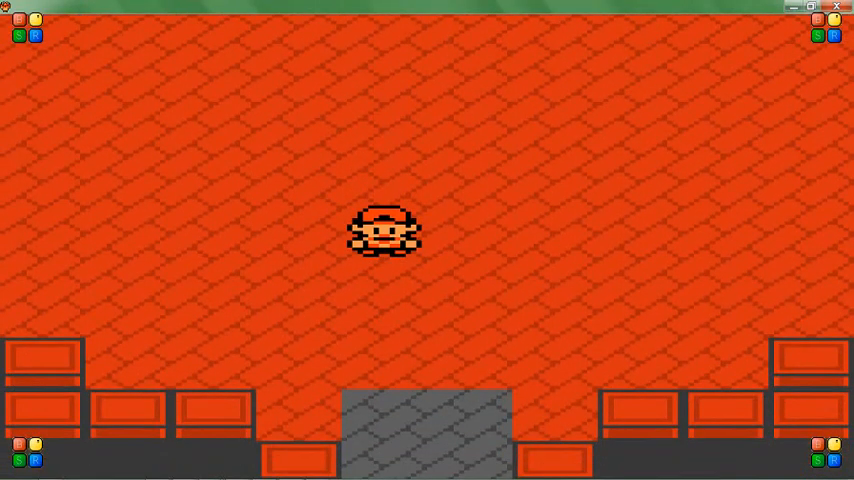
# - Reopen the start menu, then stop the screen recording from the desktop
pyautogui.press('Return')
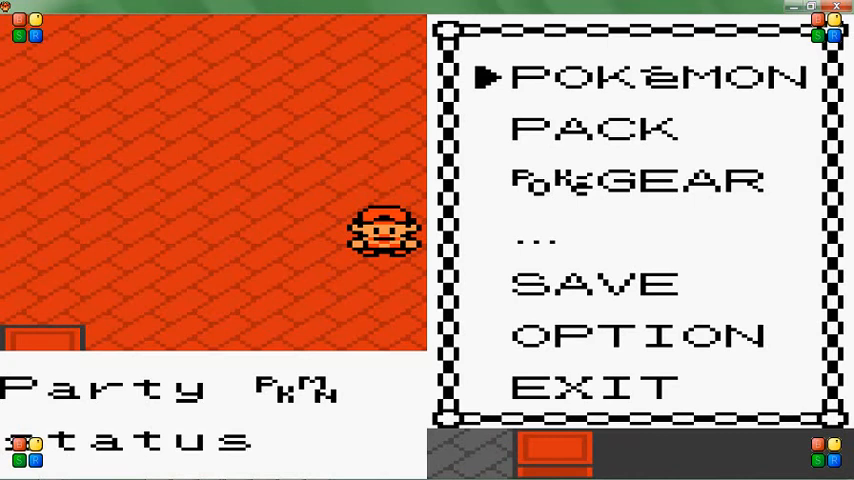
pyautogui.click(650, 76)
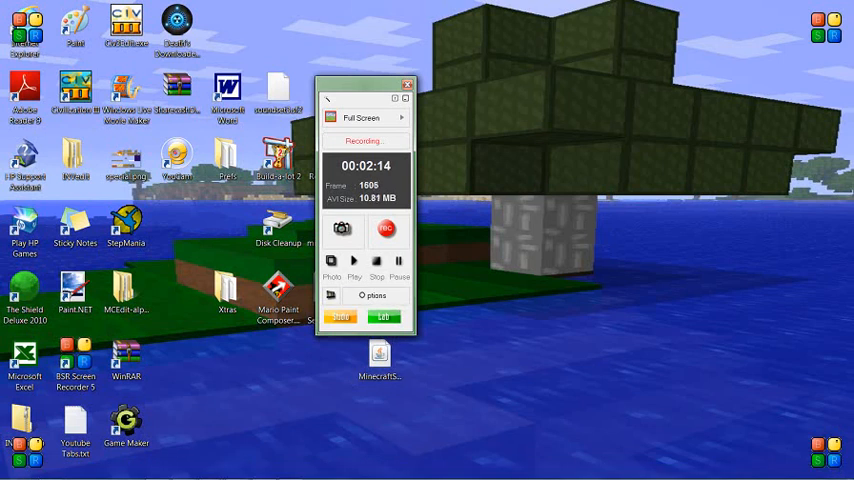
pyautogui.moveTo(376, 262)
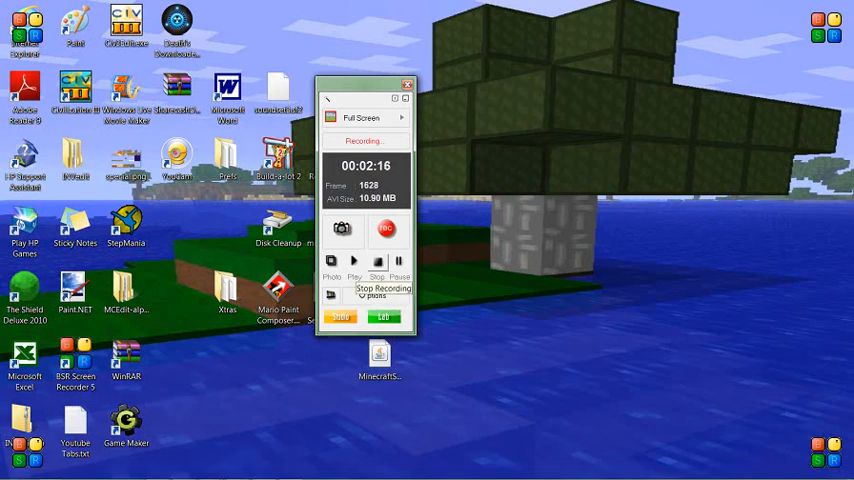